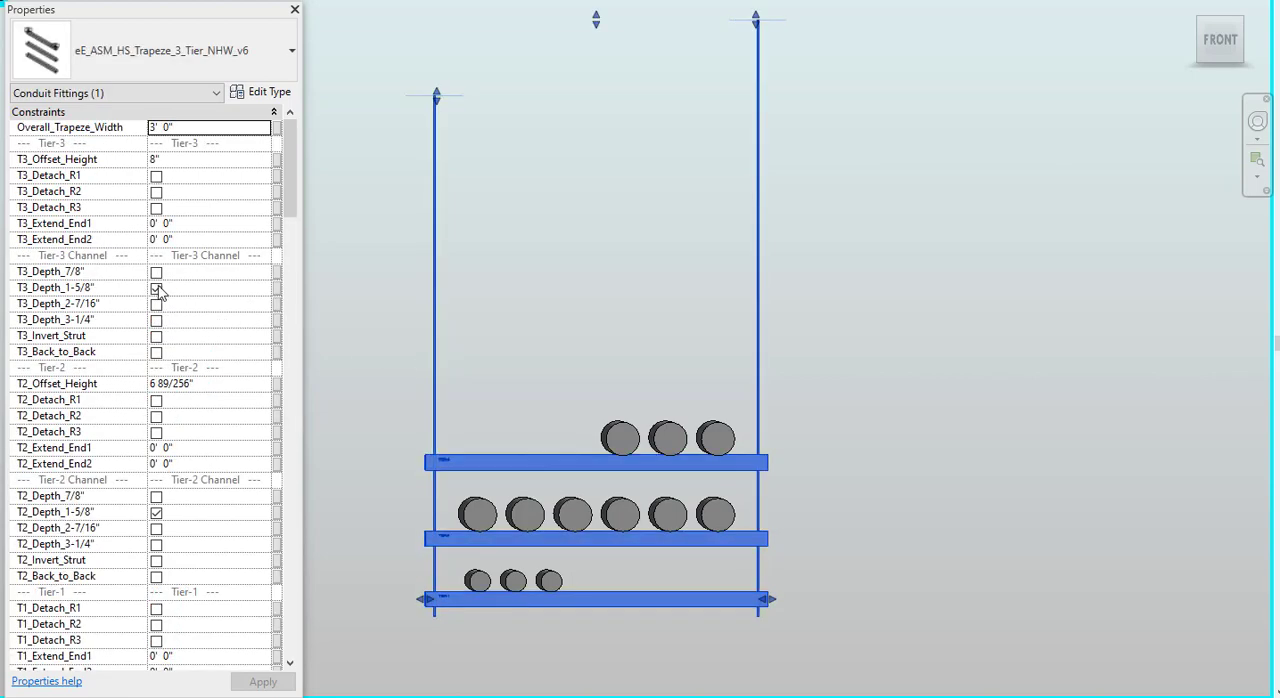
- Select the hanger and check Trapeze_Rod_Center to add a center rod
left_click(156, 287)
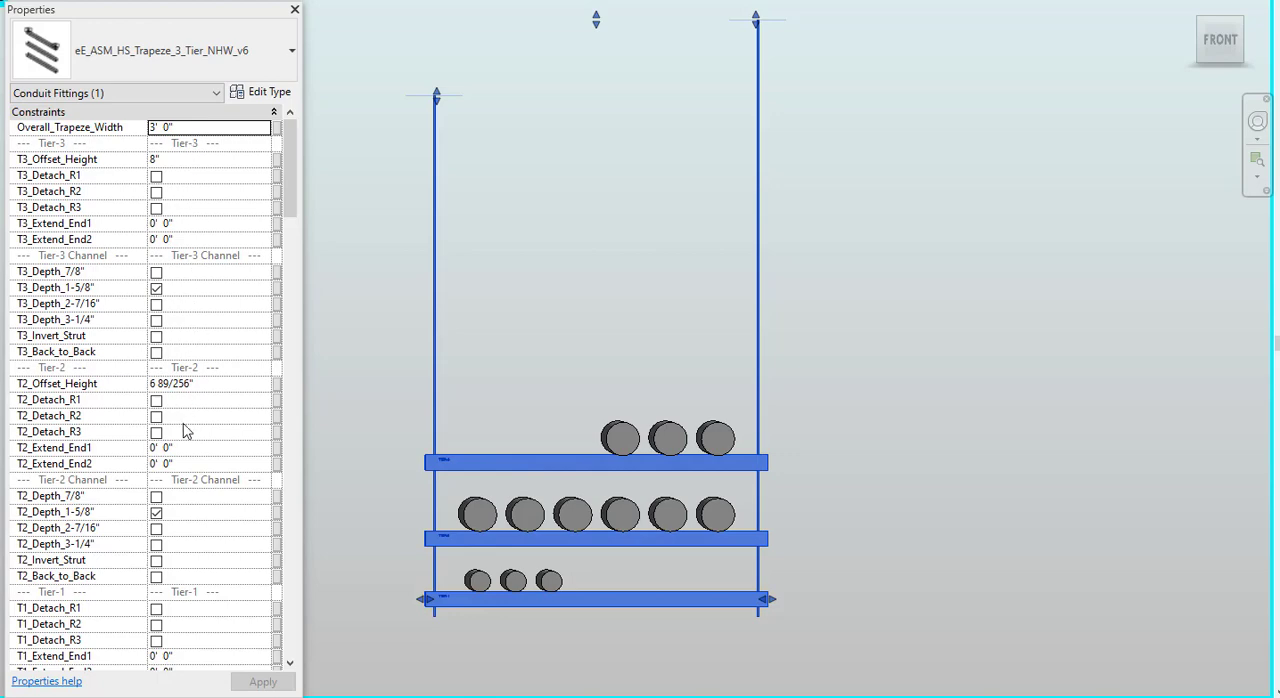
scroll("down", 3)
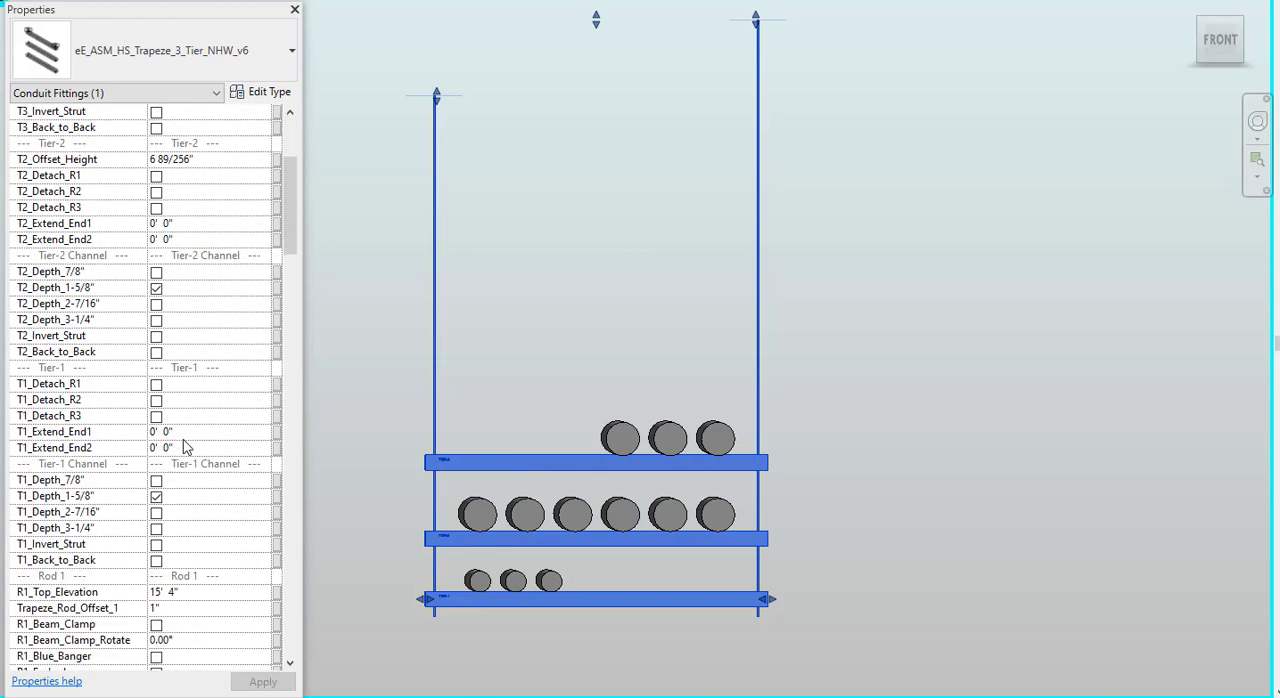
scroll("down", 3)
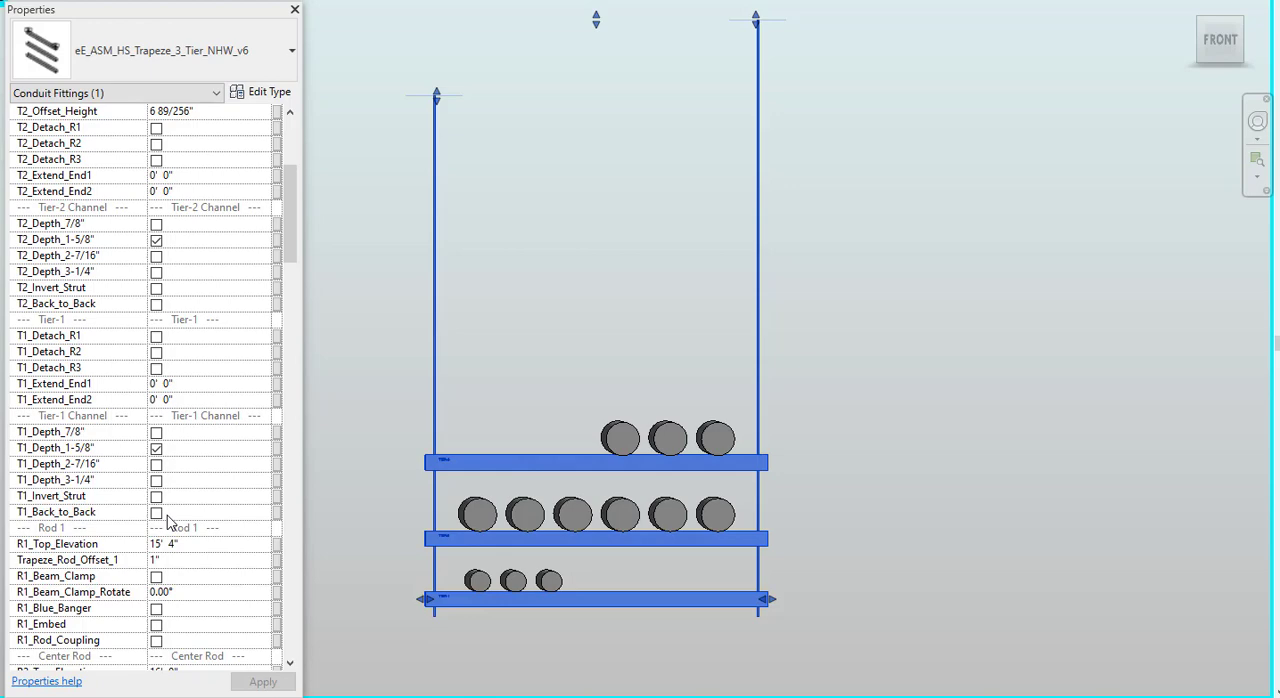
scroll("down", 3)
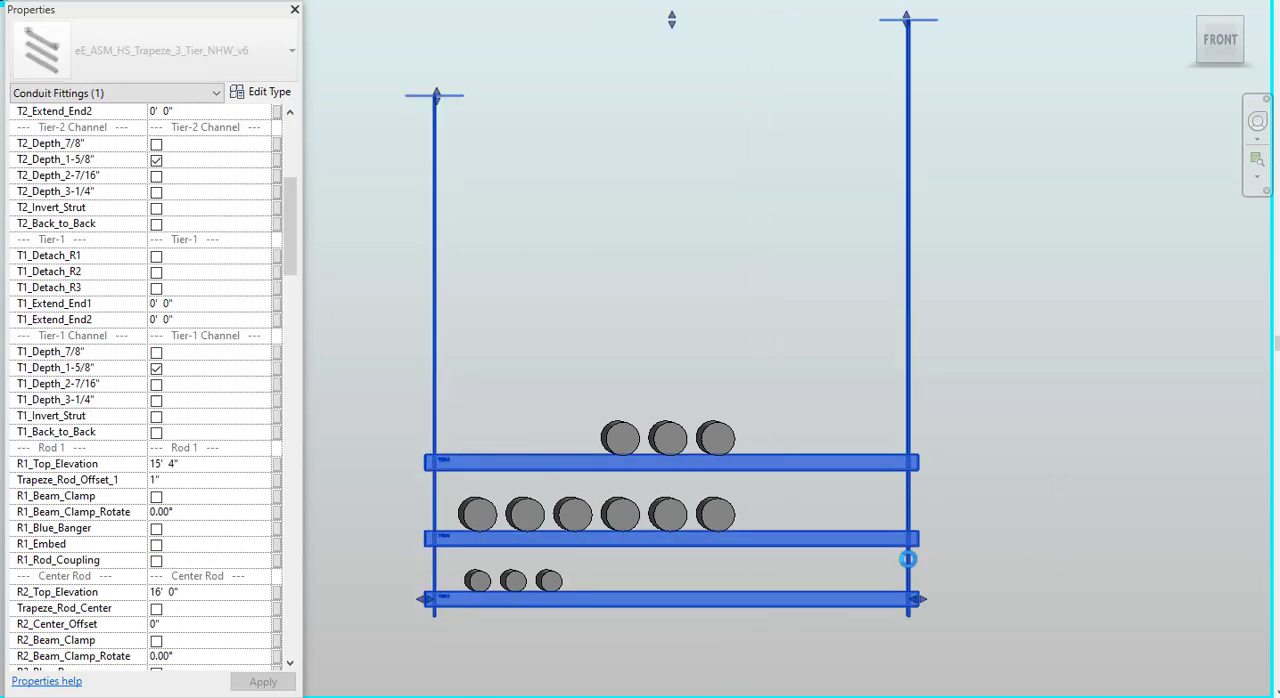
mouse_move(904, 558)
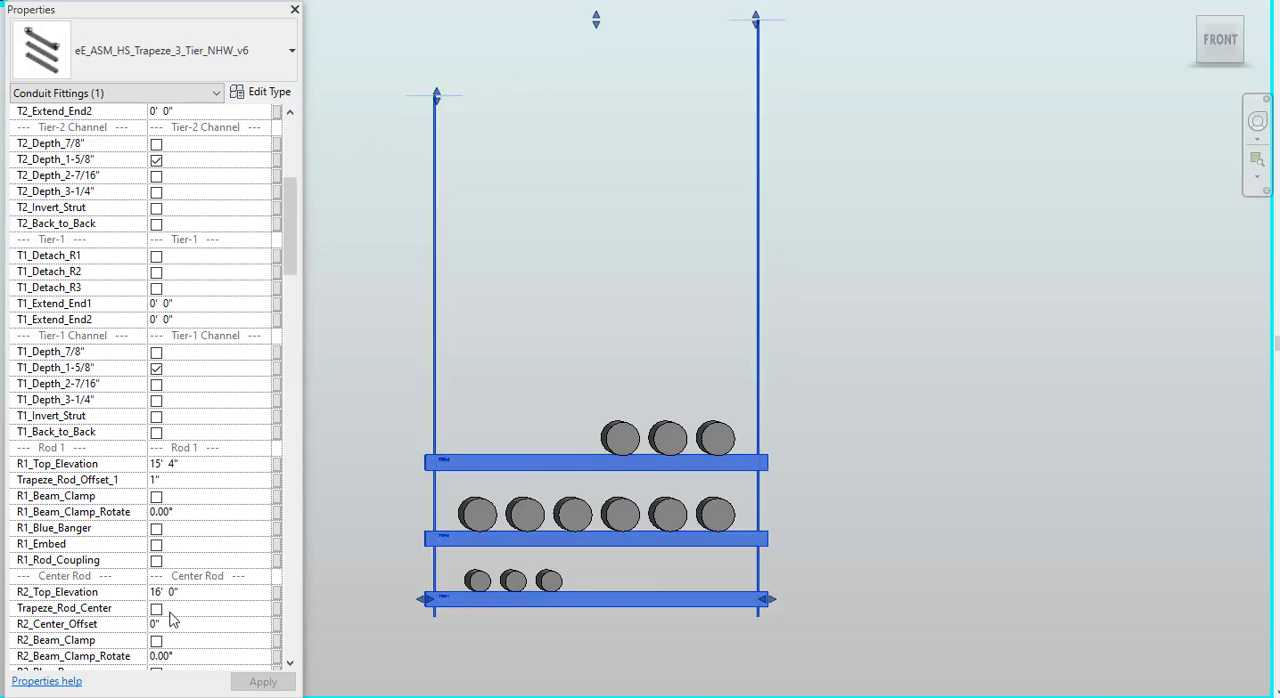
left_click(157, 608)
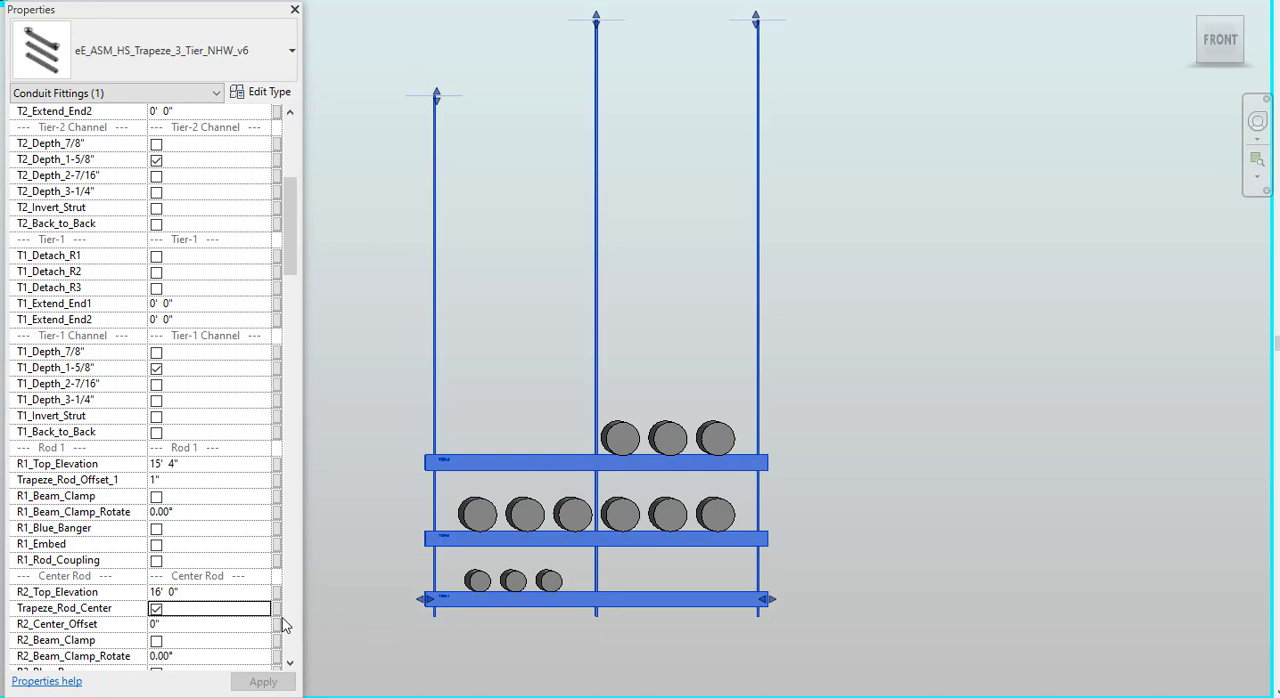
- Check R3_Beam_Clamp and rotate the third rod's beam clamp 45°
scroll("down", 3)
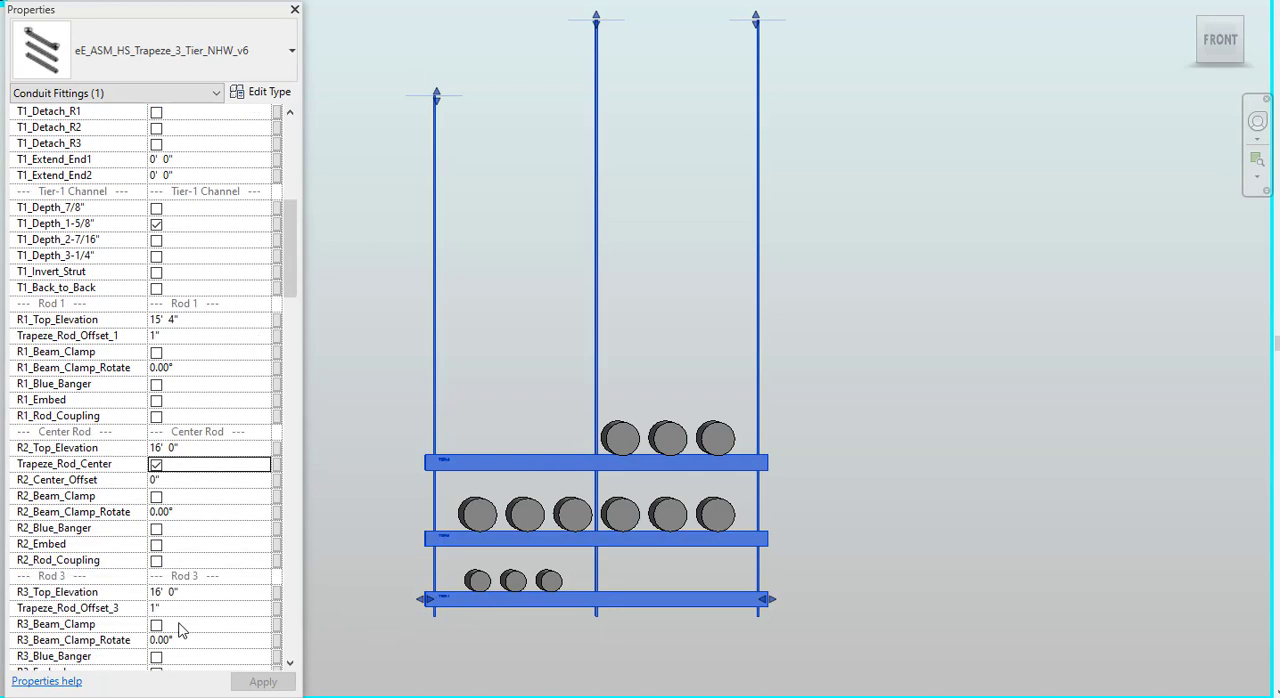
scroll("down", 3)
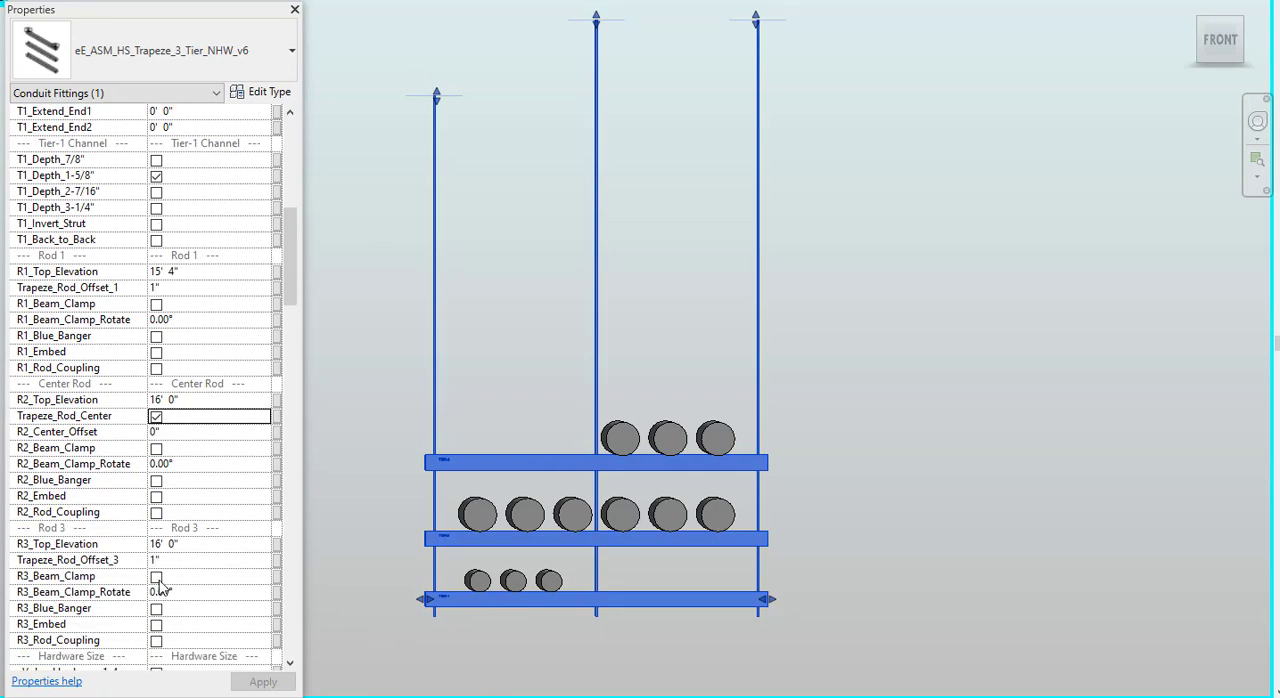
left_click(156, 576)
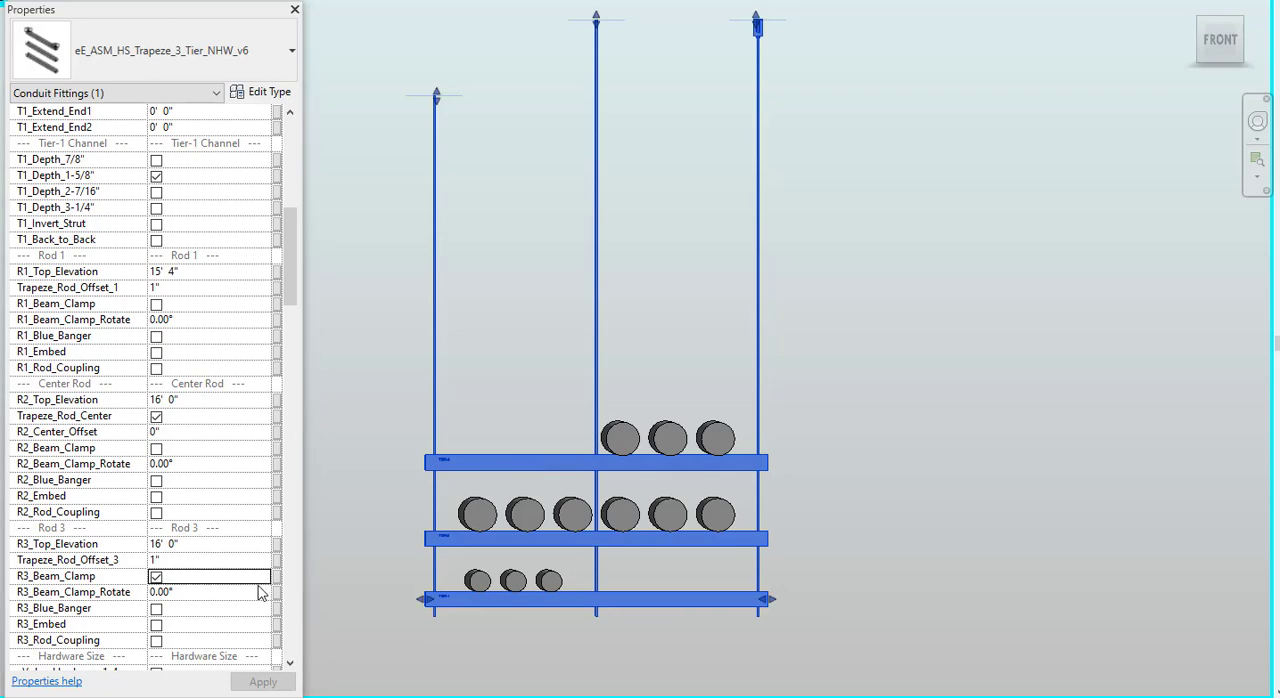
type("45")
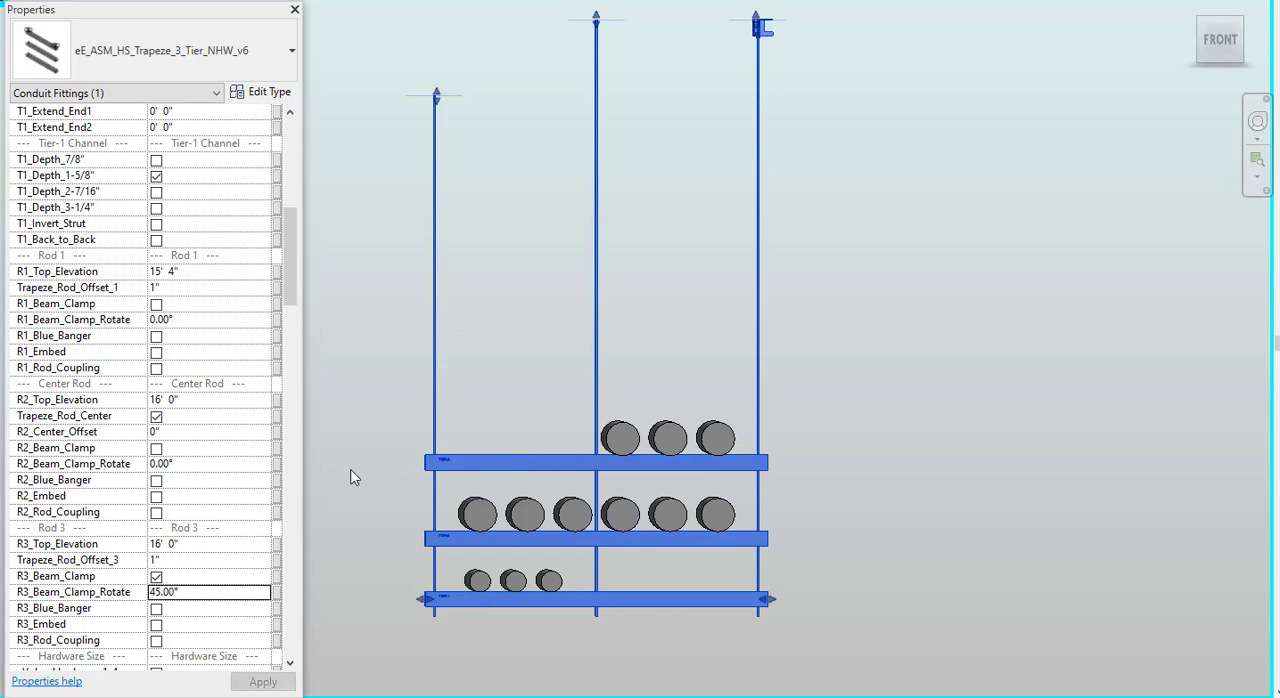
mouse_move(187, 410)
type("3")
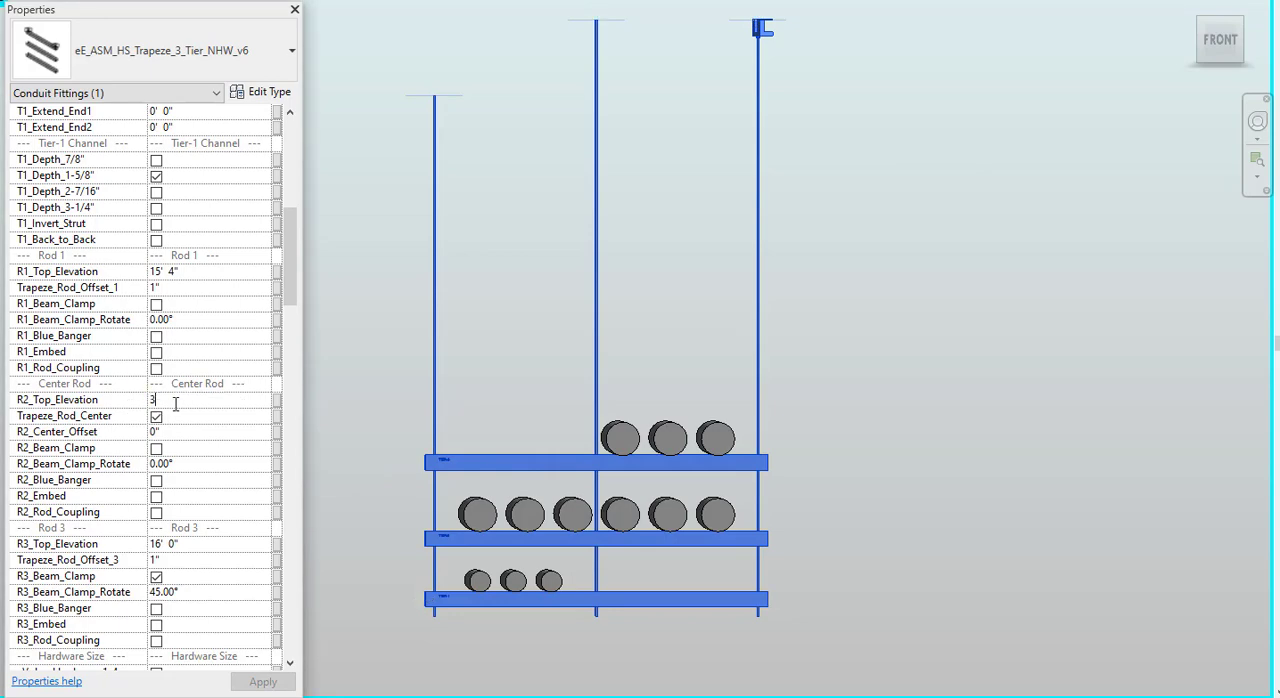
- Edit R2_Top_Elevation so the center rod tops out just above the upper tier
left_click(156, 416)
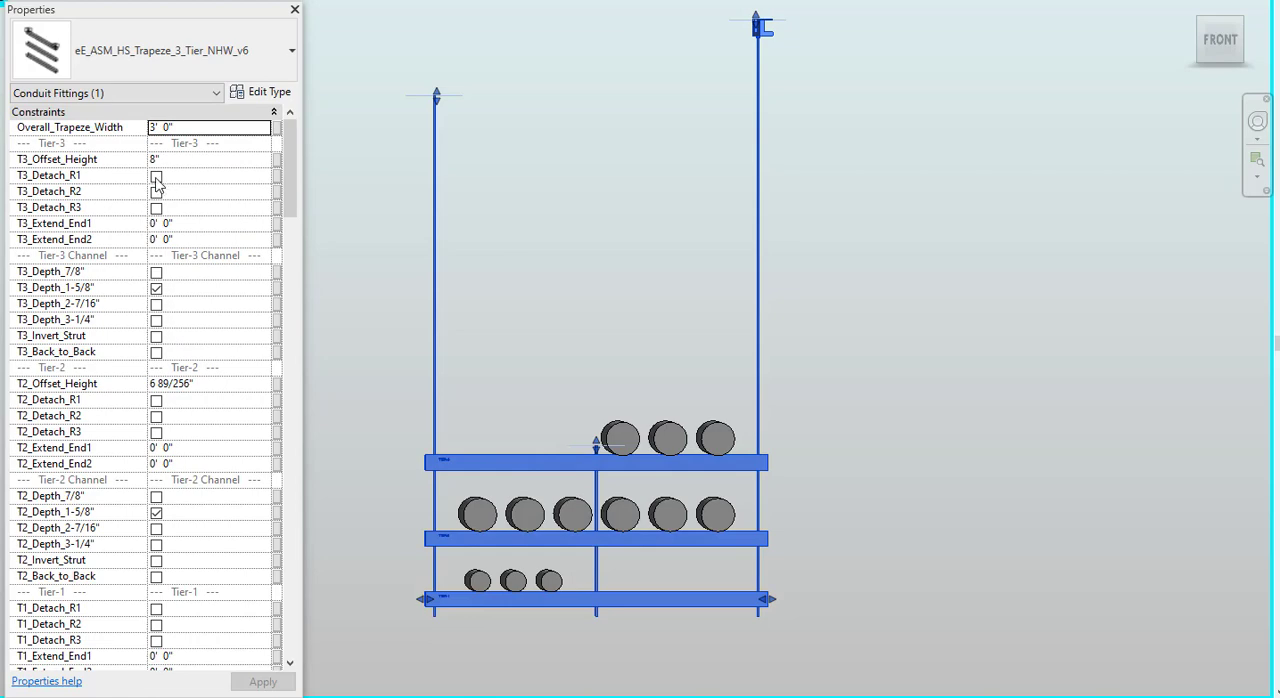
- Check T3_Detach_R1 to detach the top tier from the left rod, then reselect the hanger
left_click(156, 175)
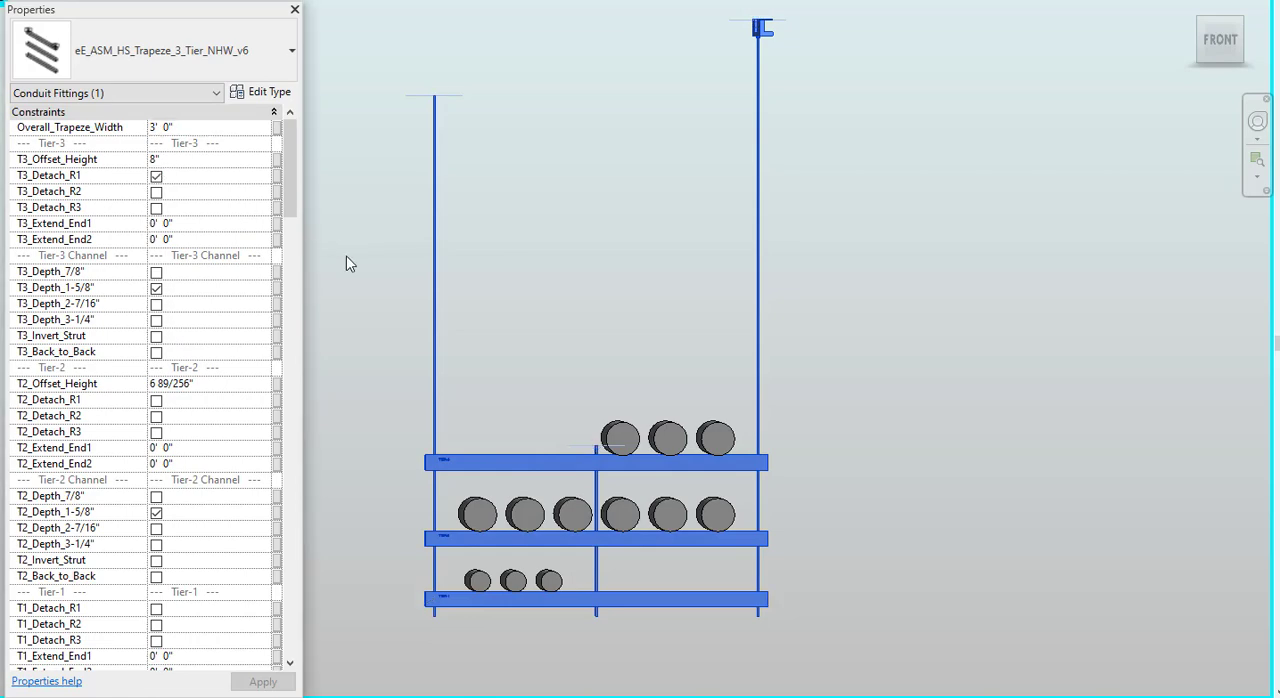
left_click(156, 175)
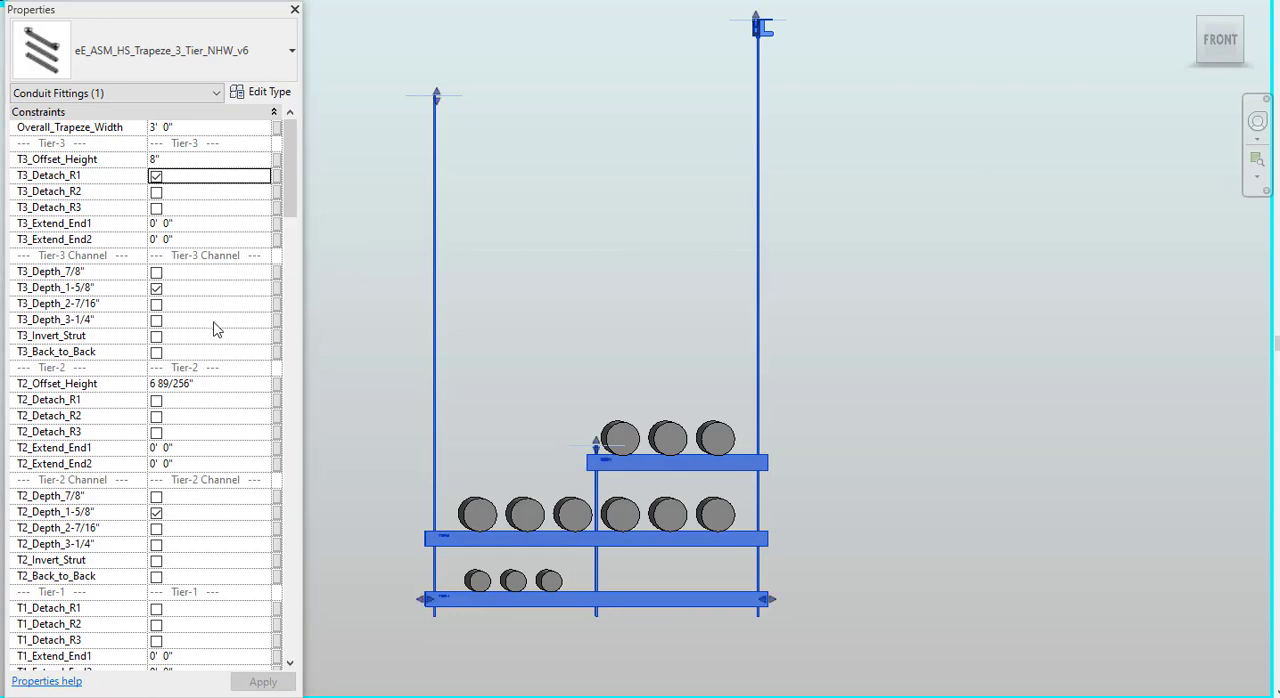
scroll("down", 3)
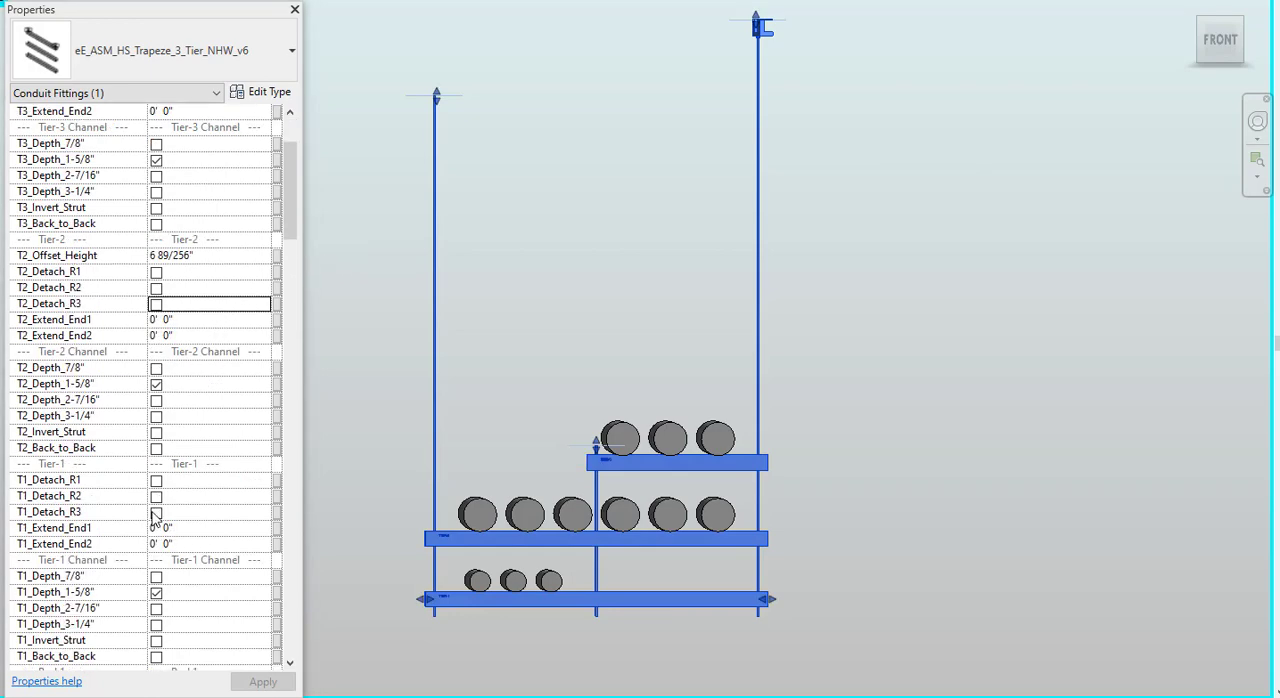
left_click(156, 512)
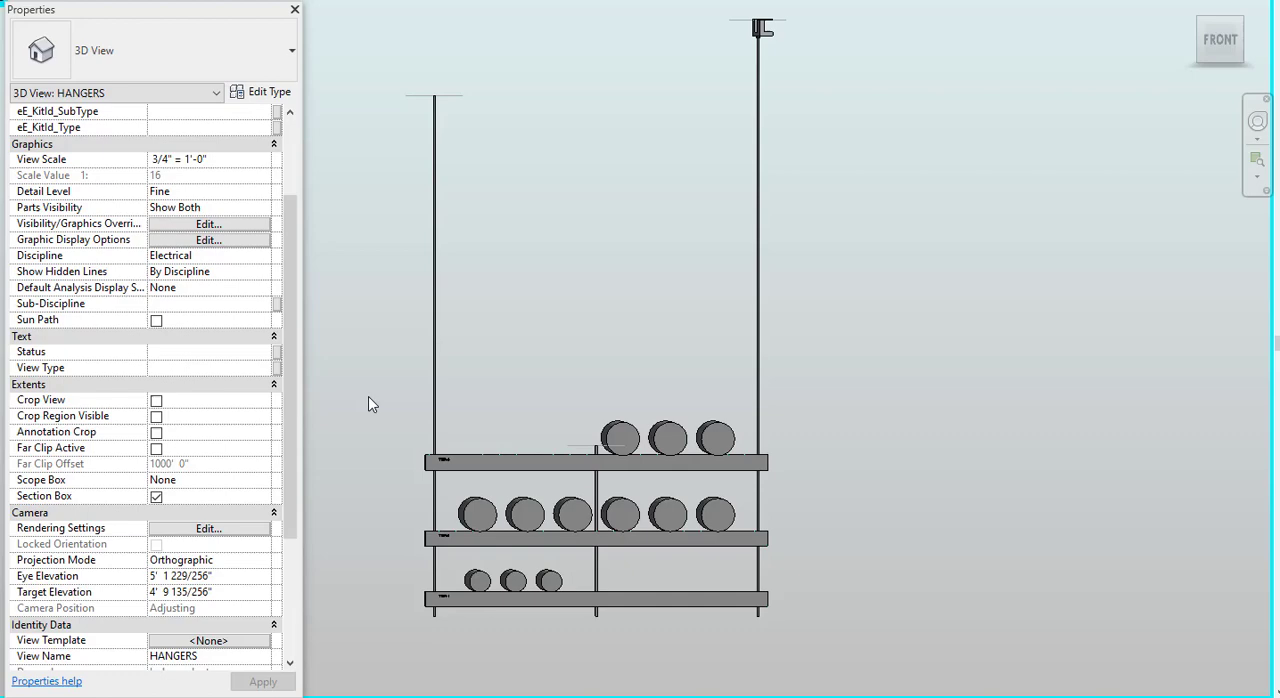
mouse_move(395, 497)
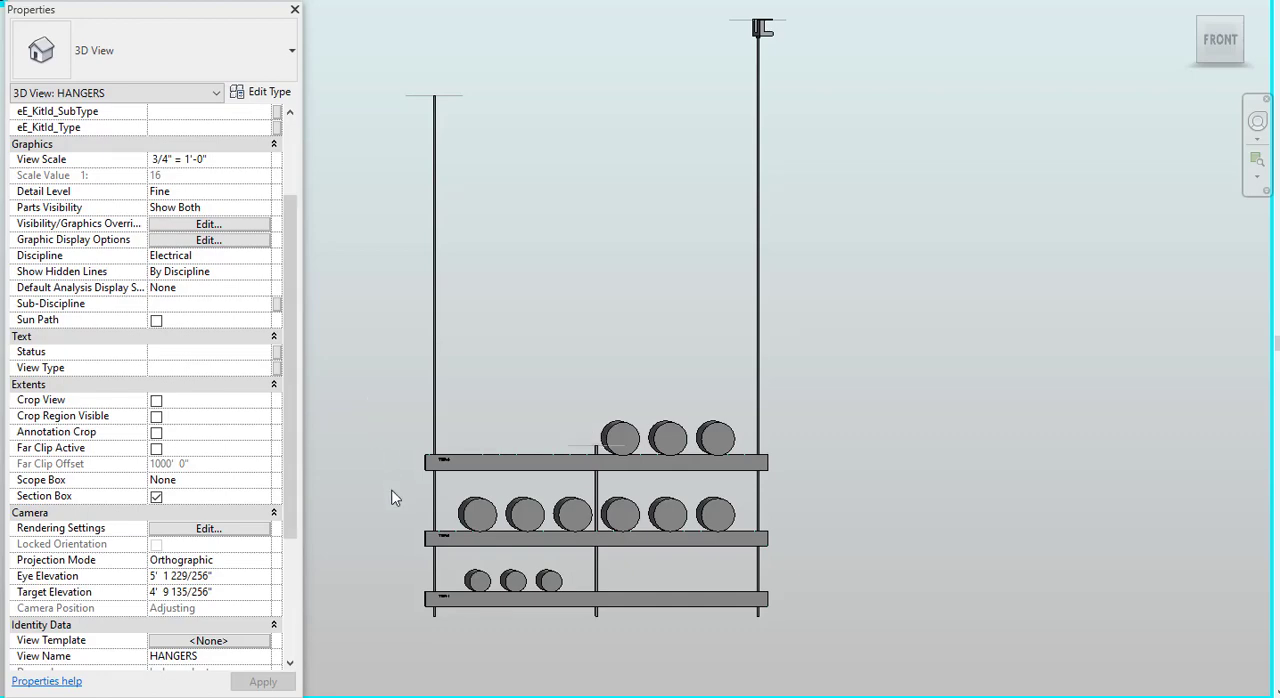
mouse_move(444, 356)
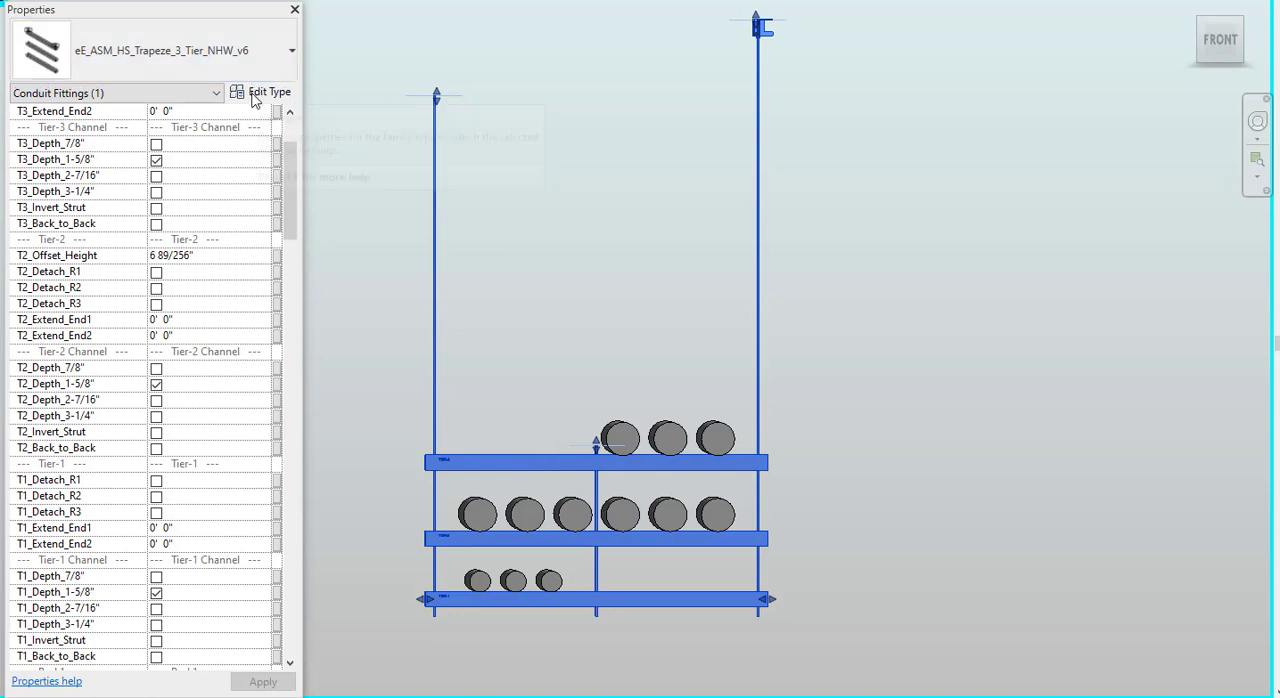
- In Type Properties, show layout points and zone of influence, with 6" ZOI diameter and length
left_click(267, 92)
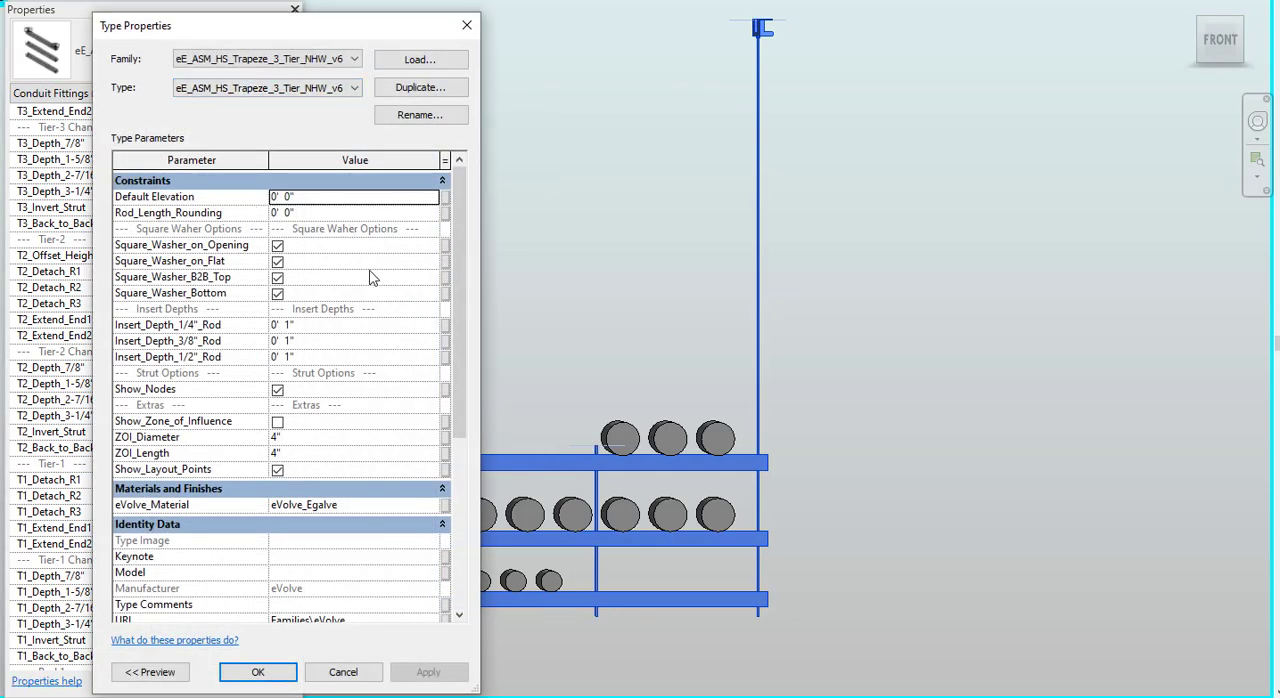
mouse_move(332, 334)
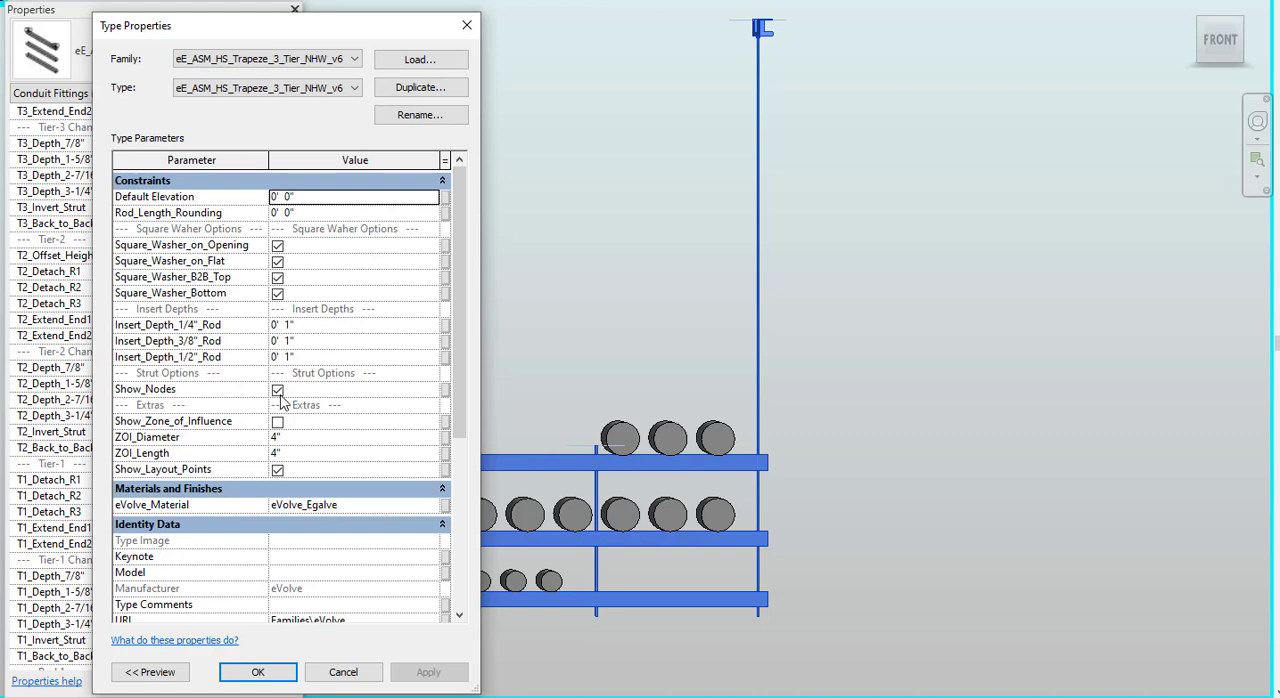
left_click(278, 469)
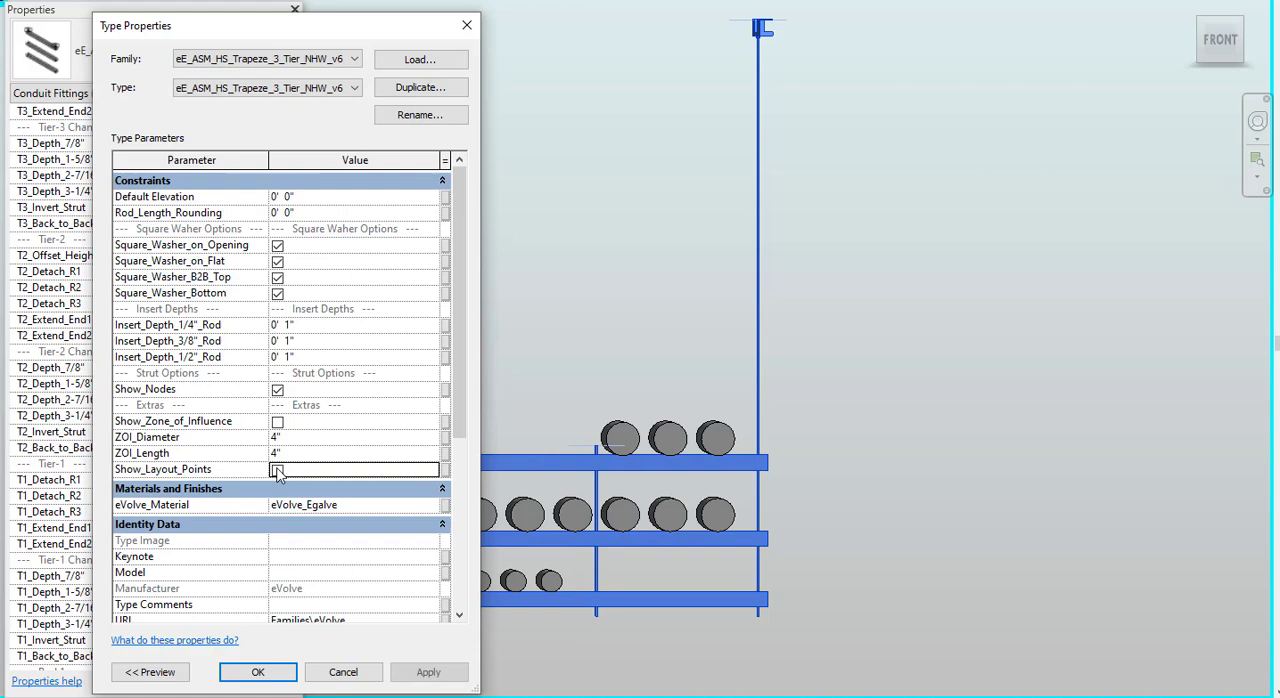
left_click(277, 469)
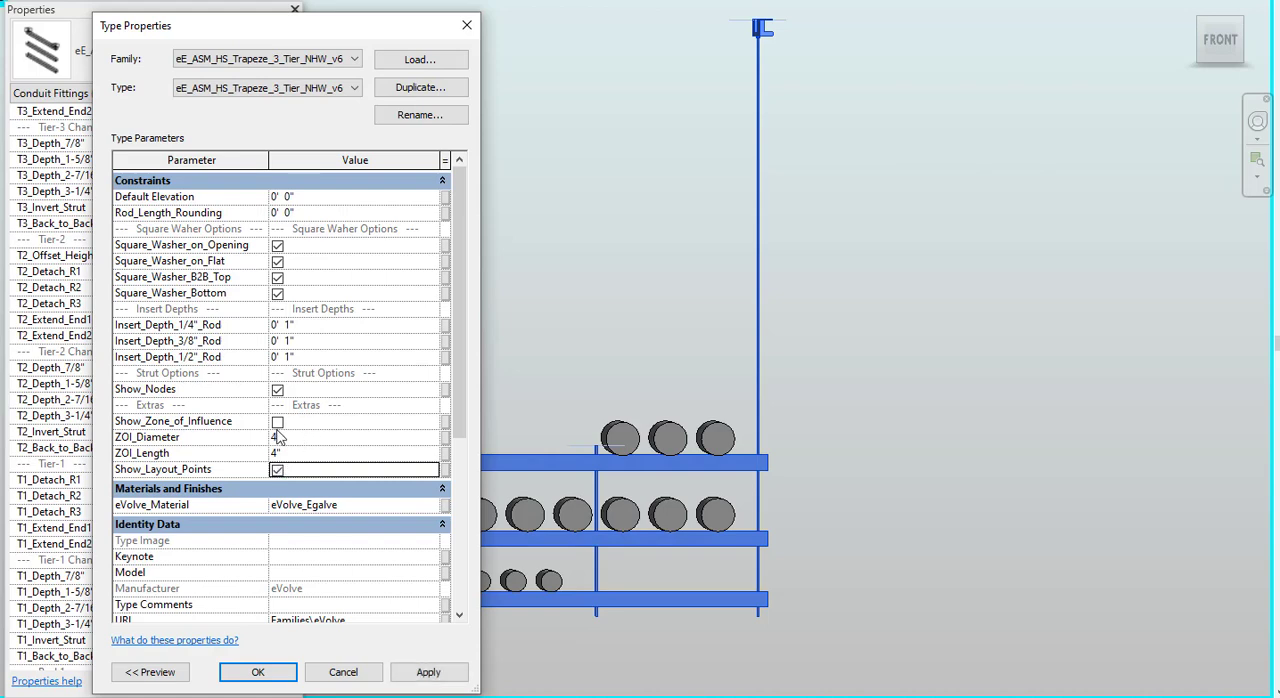
left_click(278, 421)
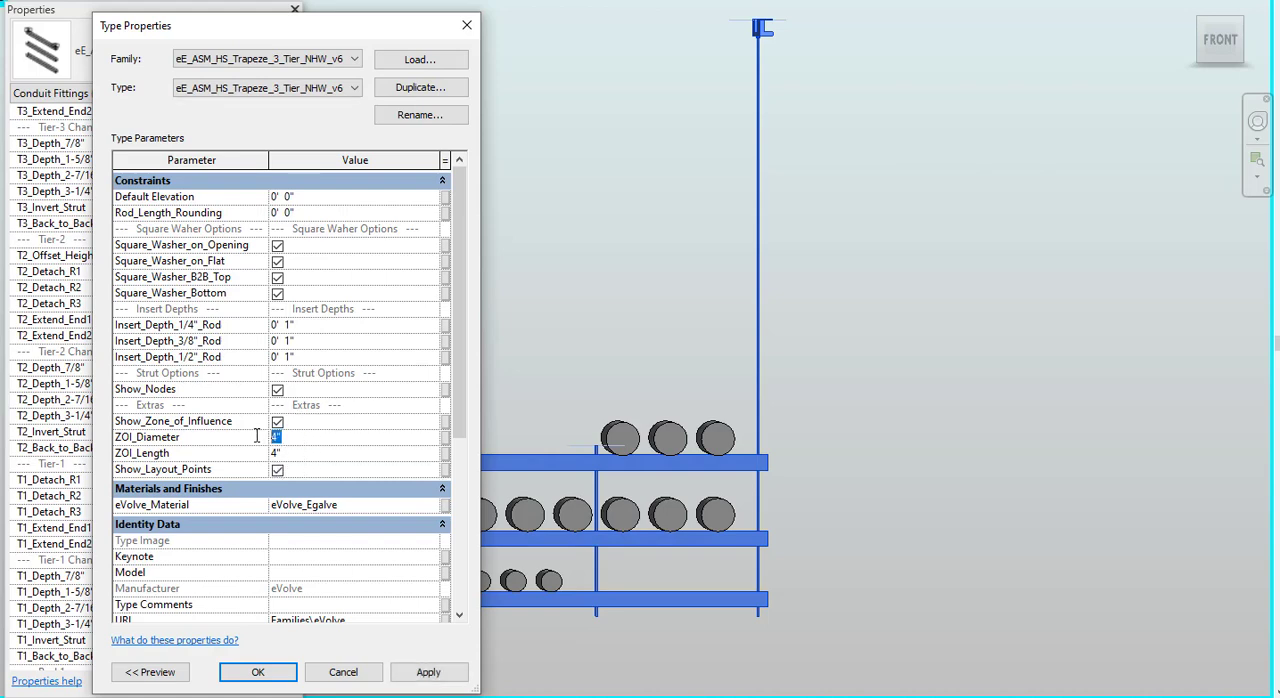
type("6\"")
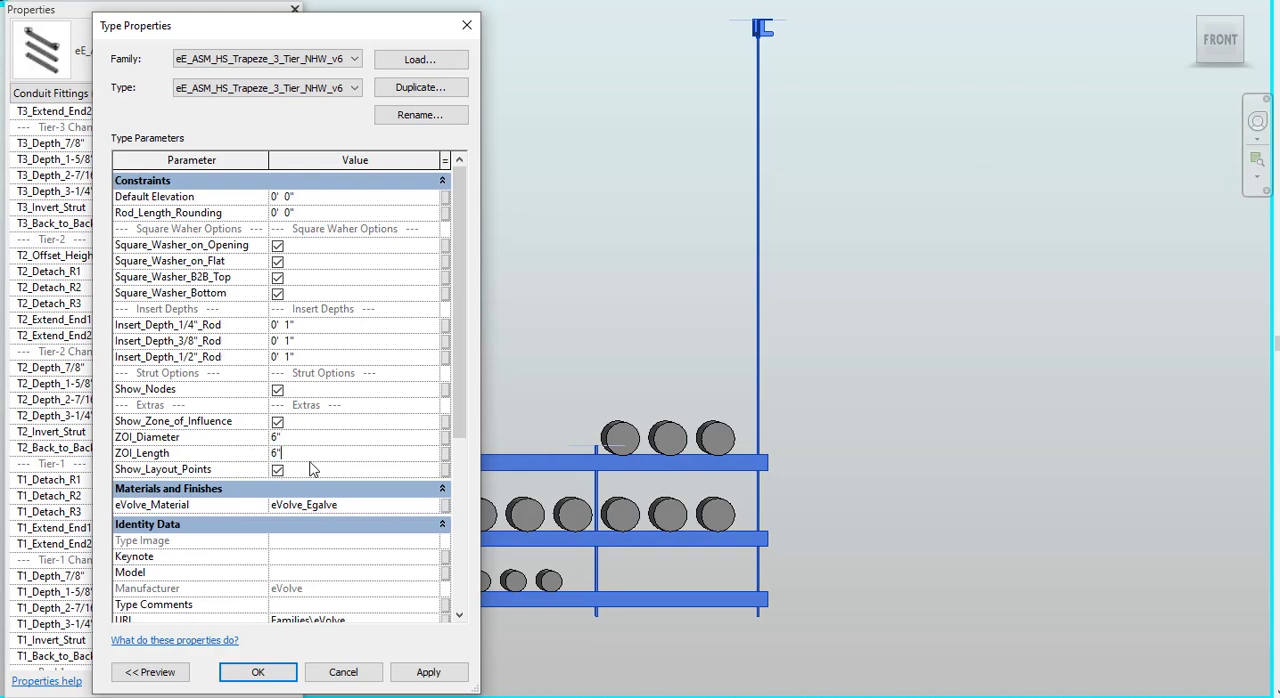
mouse_move(373, 363)
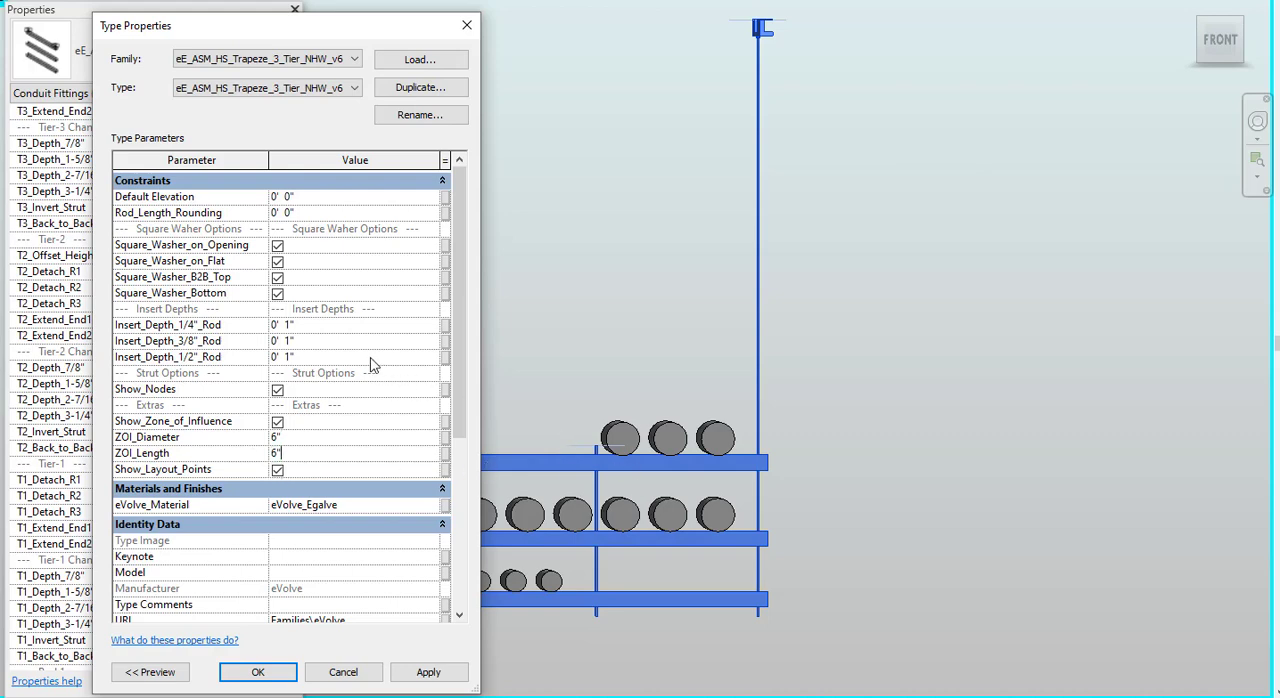
scroll("down", 3)
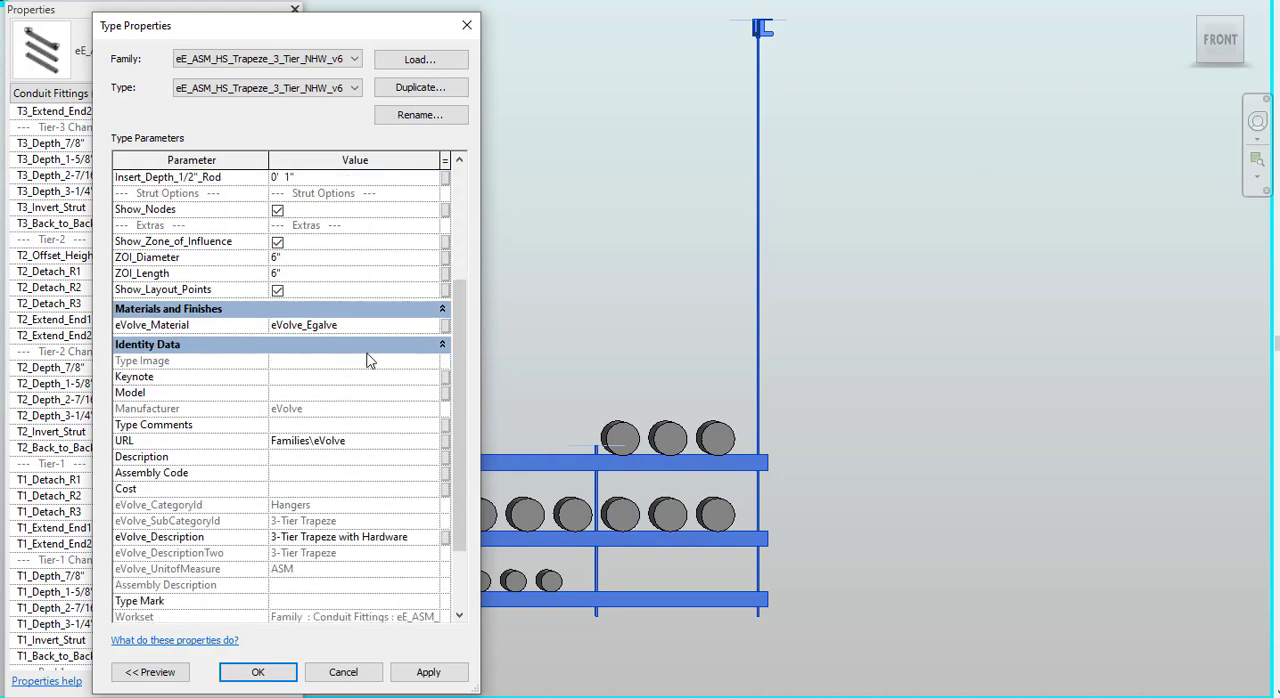
left_click(257, 671)
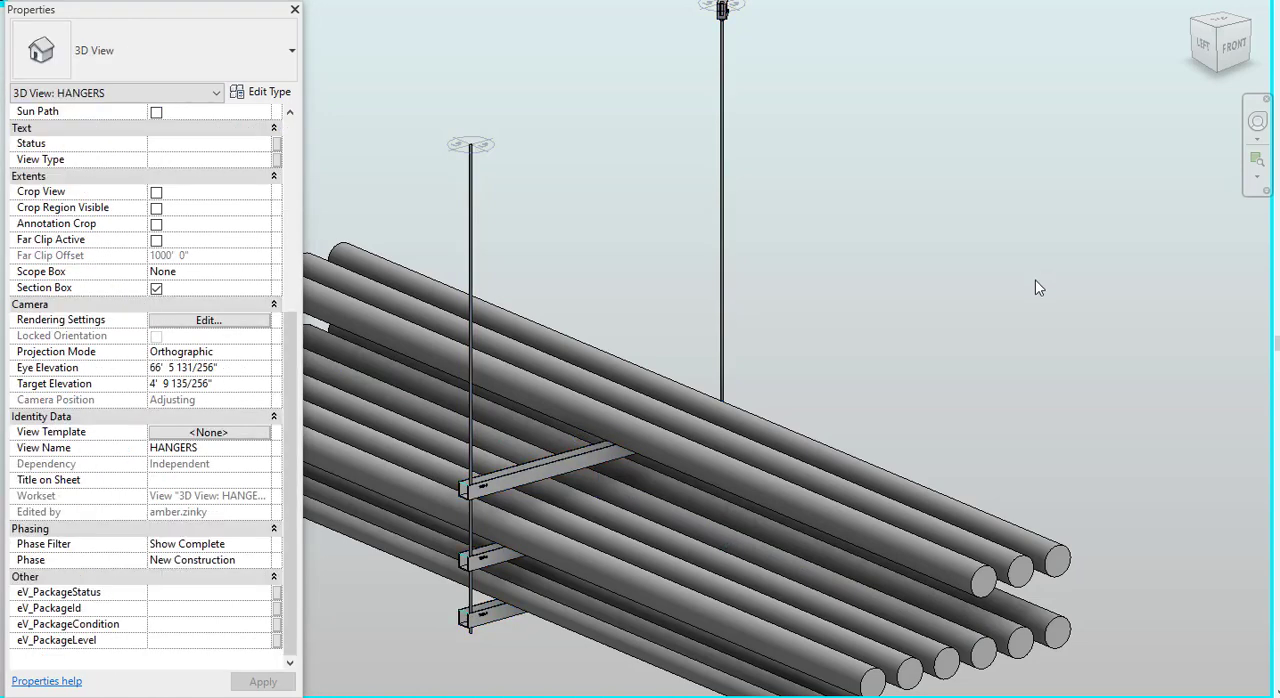
mouse_move(792, 335)
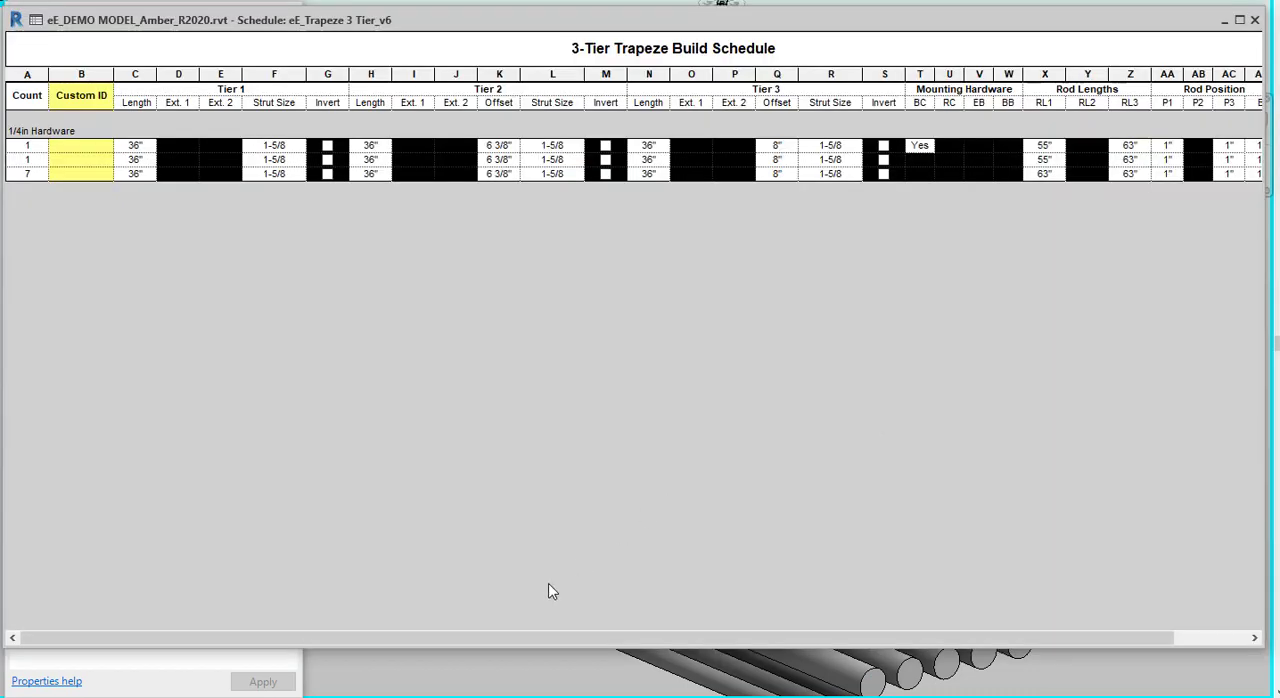
- Scroll right across the eE_Trapeze 3 Tier_v6 build schedule columns
scroll("right", 3)
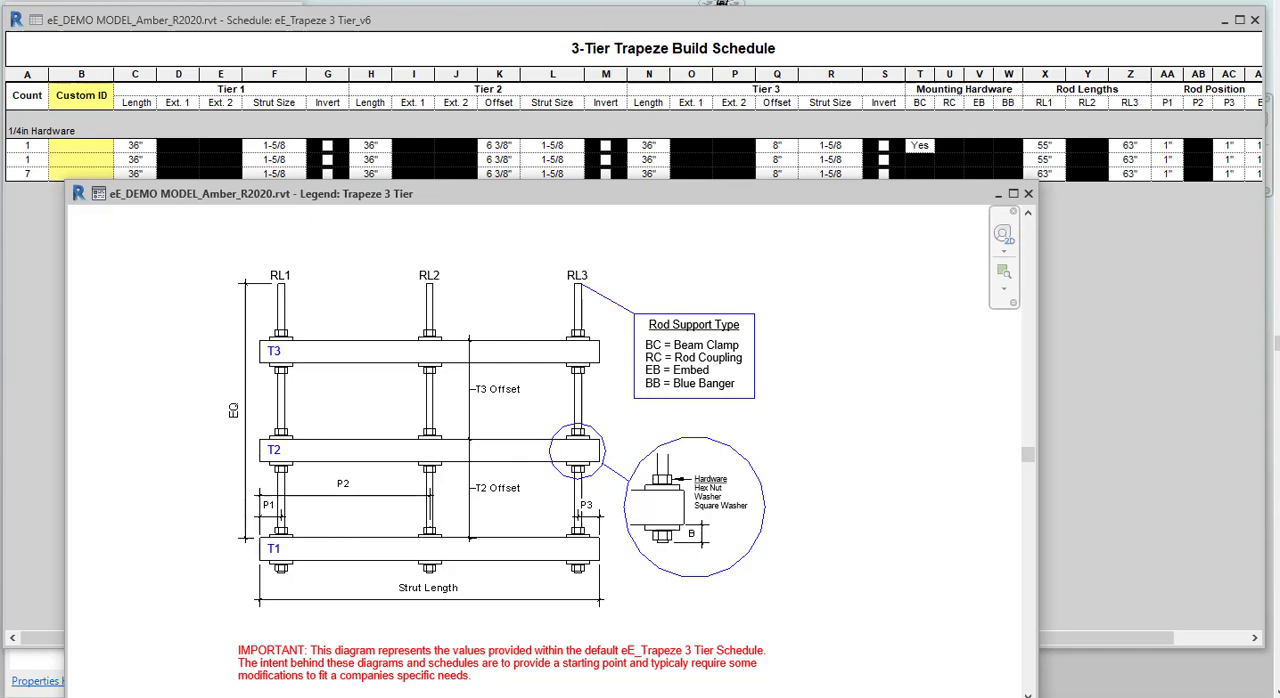
mouse_move(860, 428)
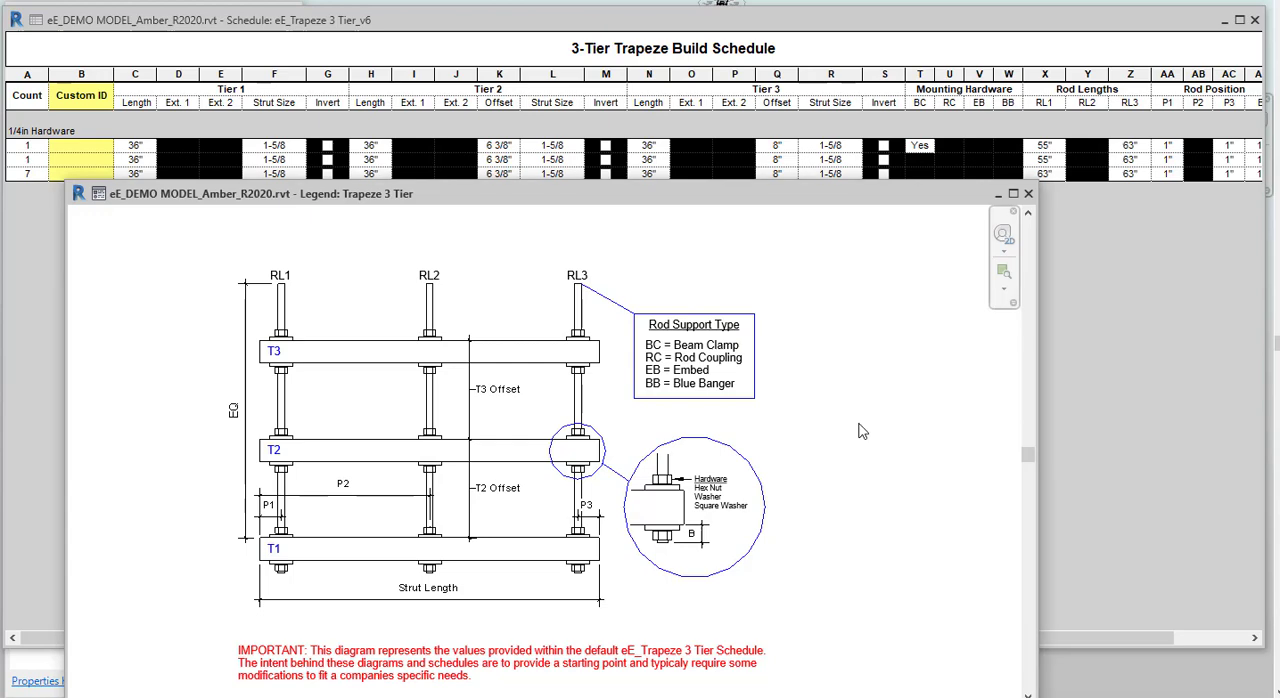